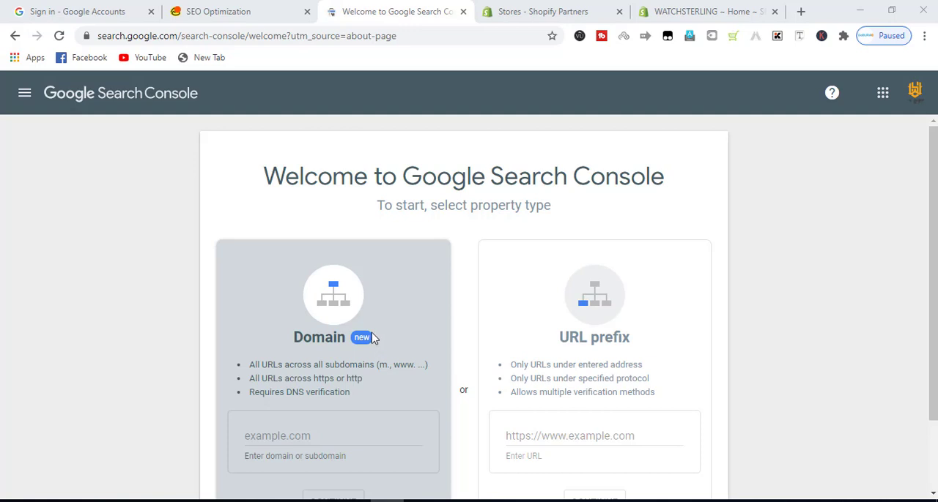
- Browse the watchsterling.com homepage and copy its address from the address bar
{"action": "scroll", "scroll_direction": "down", "scroll_amount": 3}
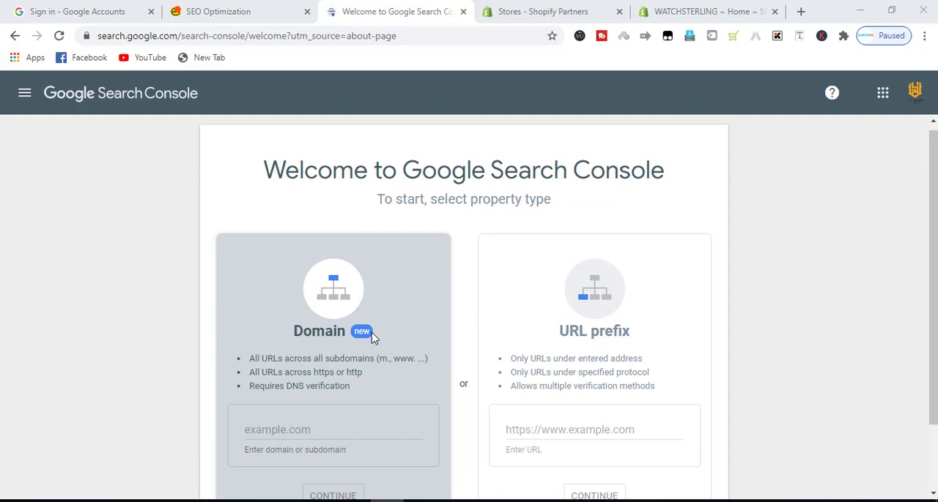
{"action": "scroll", "scroll_direction": "down", "scroll_amount": 3}
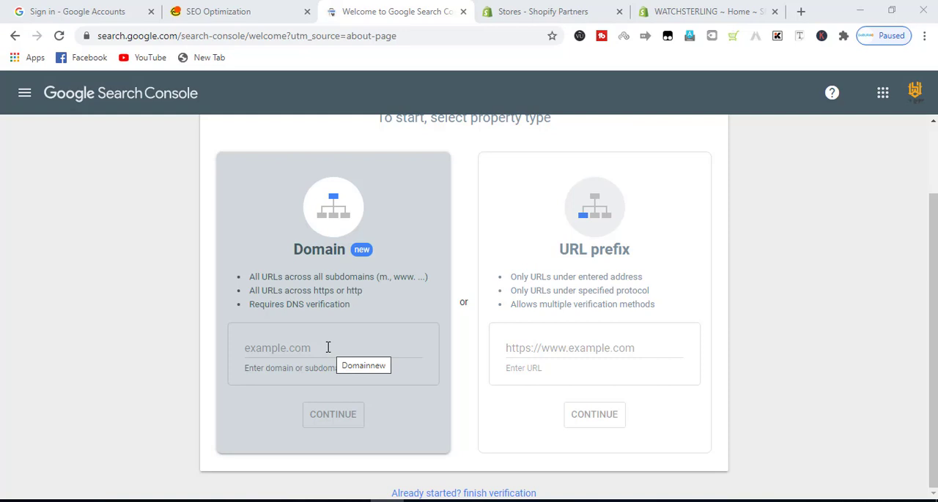
{"action": "left_click", "coordinate": [704, 12]}
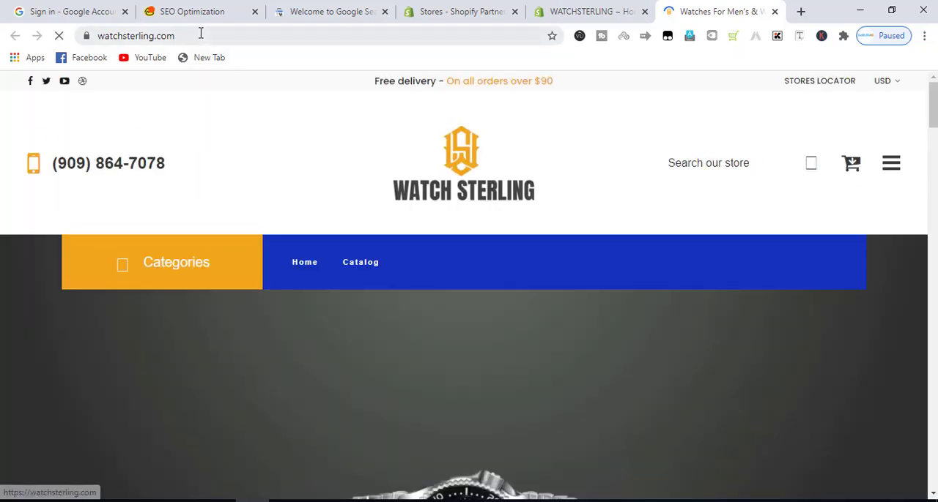
{"action": "right_click", "coordinate": [135, 35]}
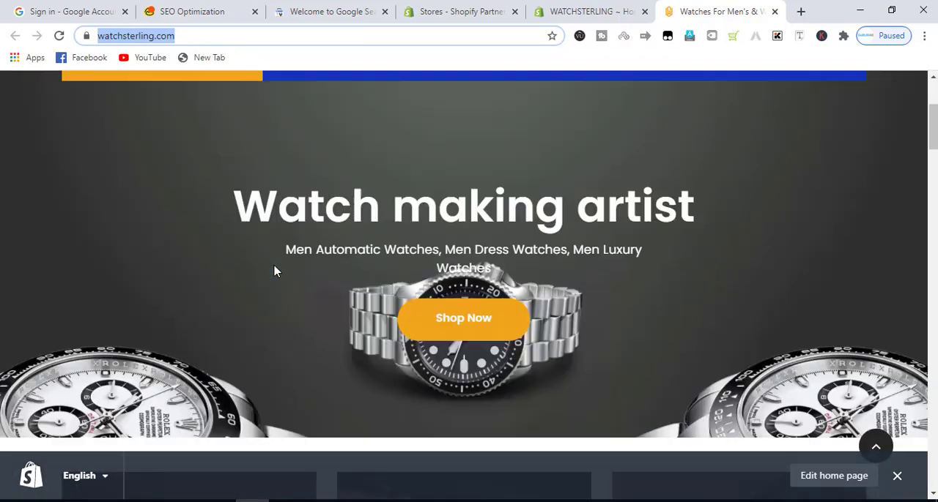
{"action": "scroll", "scroll_direction": "down", "scroll_amount": 3}
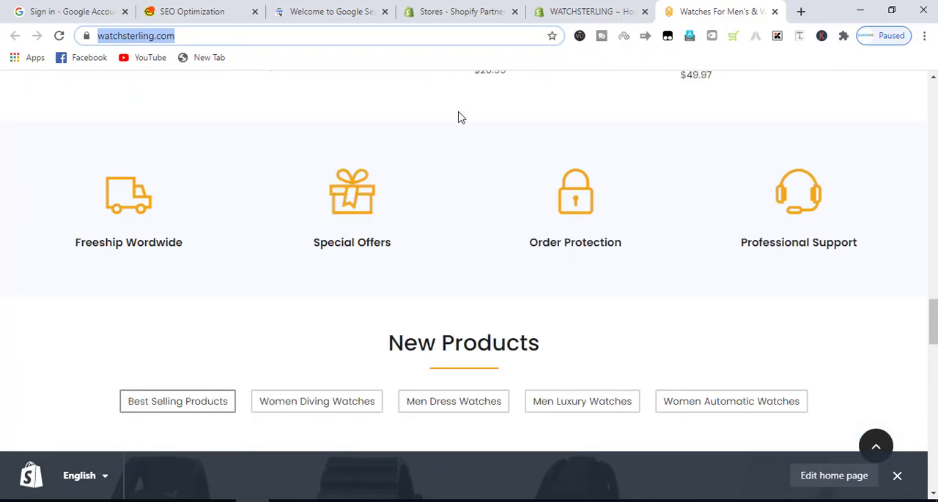
{"action": "mouse_move", "coordinate": [329, 12]}
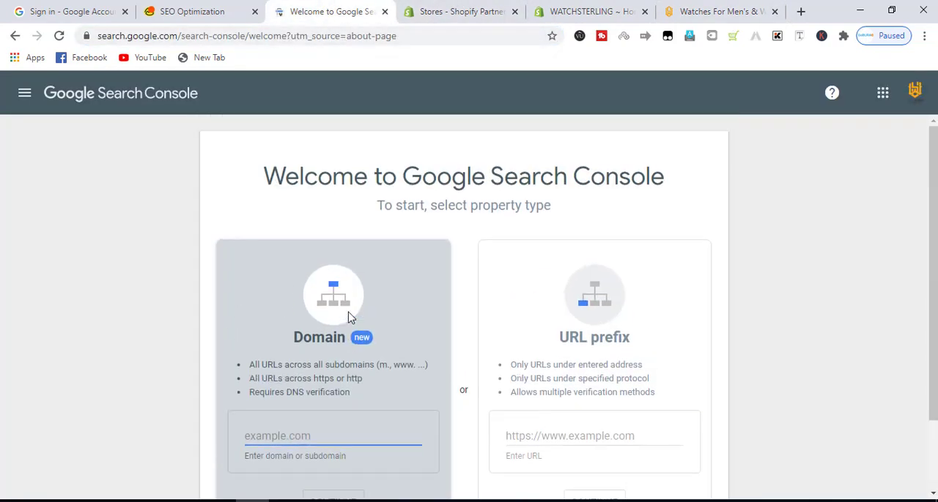
{"action": "scroll", "scroll_direction": "down", "scroll_amount": 3}
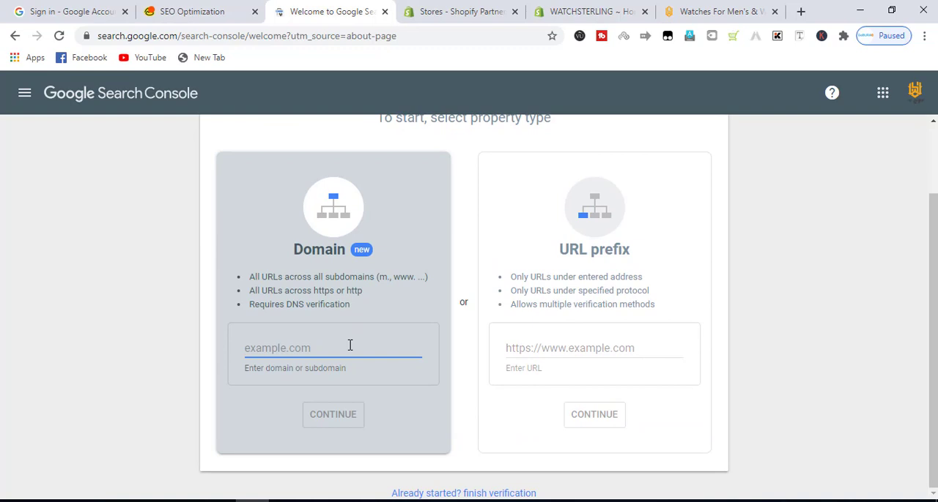
{"action": "type", "text": "https://watchsterling.com/"}
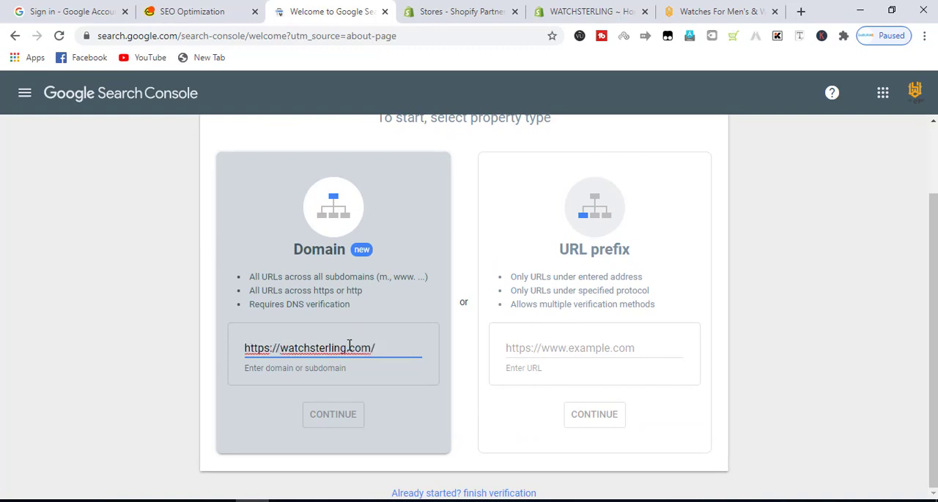
{"action": "mouse_move", "coordinate": [334, 419]}
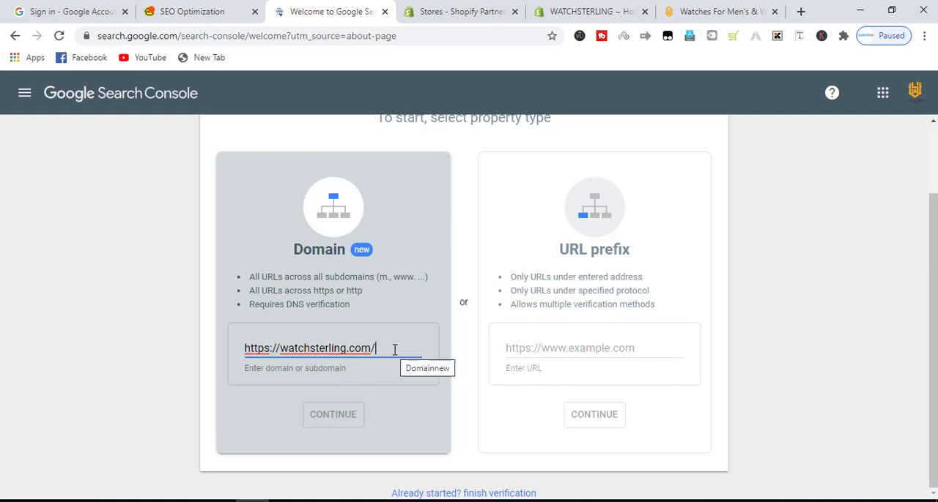
{"action": "key", "text": "Backspace"}
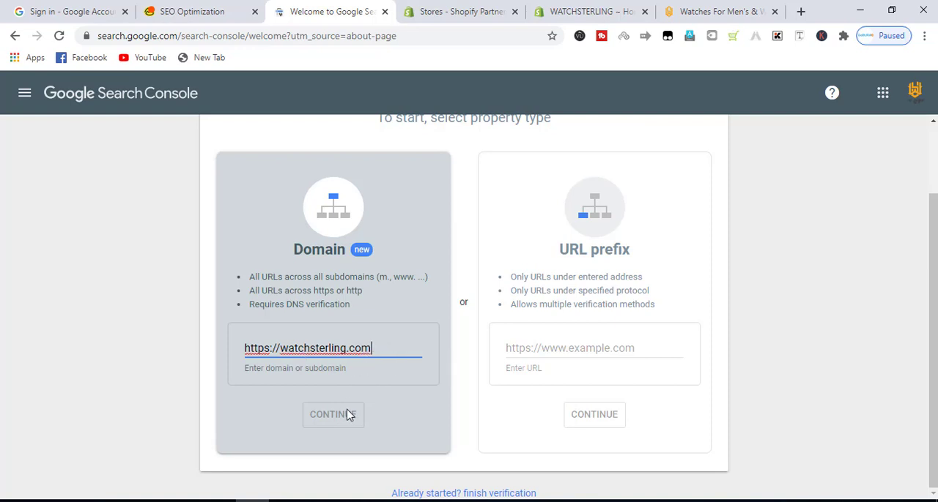
{"action": "mouse_move", "coordinate": [431, 384]}
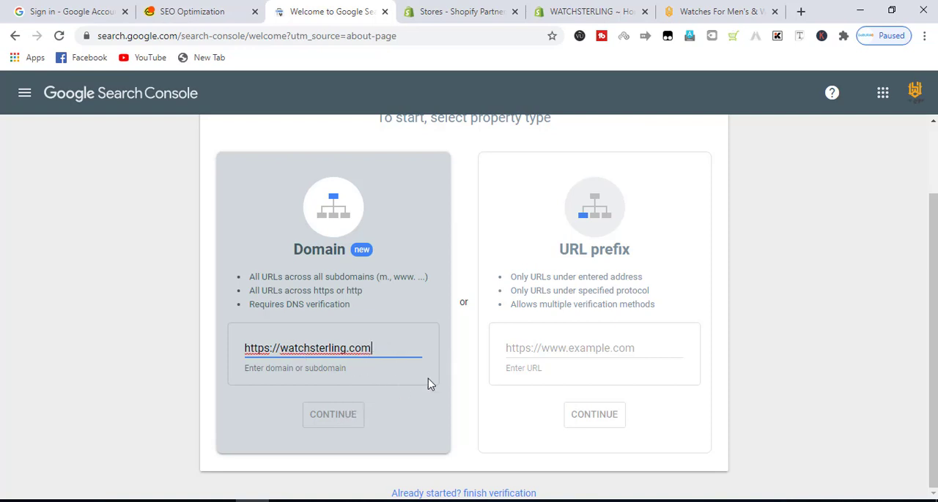
{"action": "left_click", "coordinate": [593, 349]}
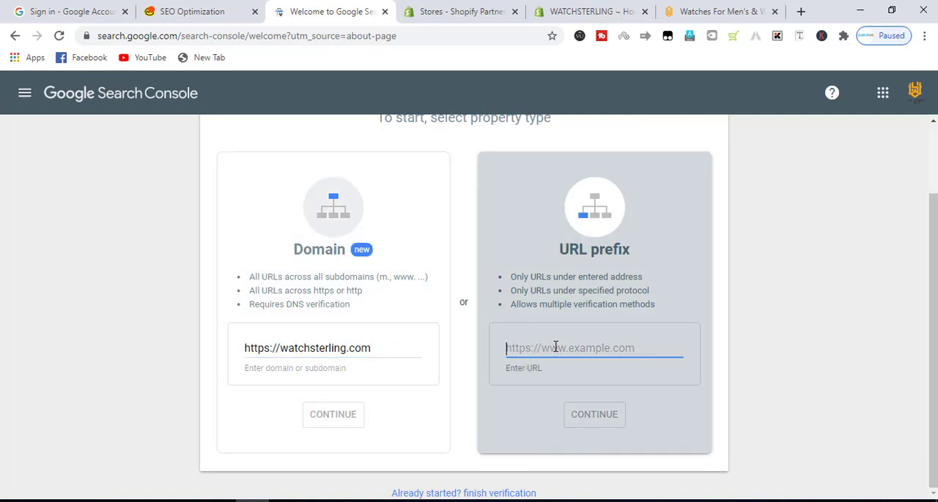
{"action": "type", "text": "https://watchsterling.com/"}
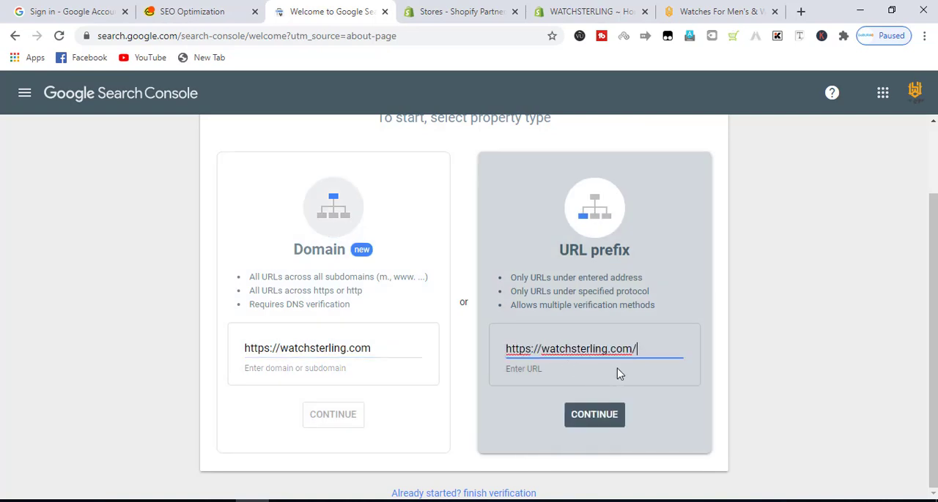
{"action": "key", "text": "Backspace"}
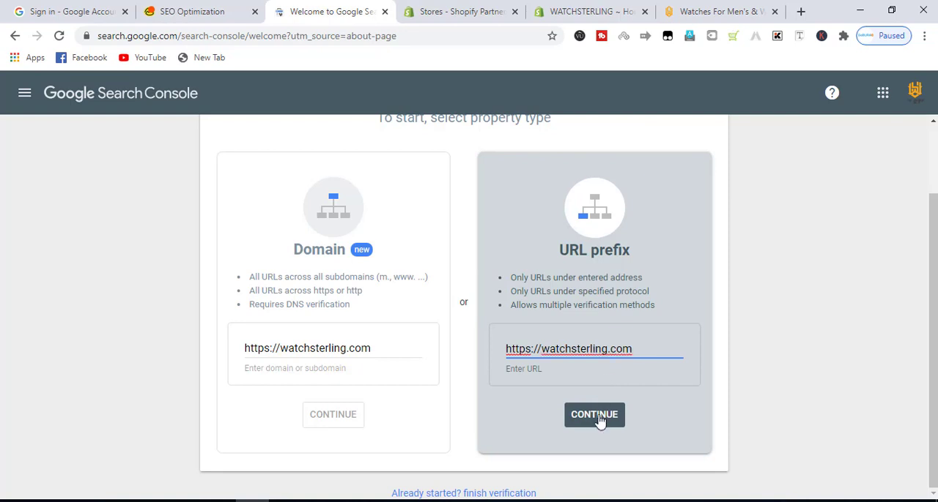
- Submit the URL prefix property and scroll the Verify ownership dialog to other verification methods
{"action": "left_click", "coordinate": [595, 414]}
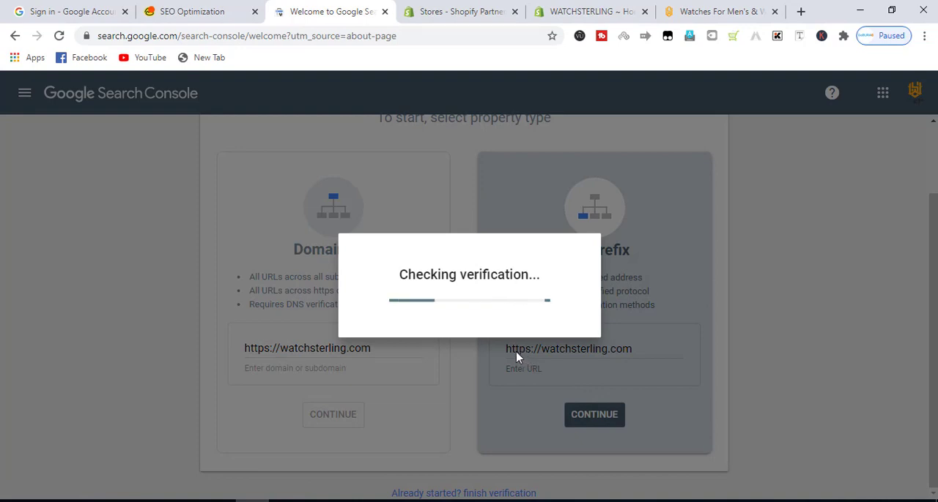
{"action": "mouse_move", "coordinate": [482, 346]}
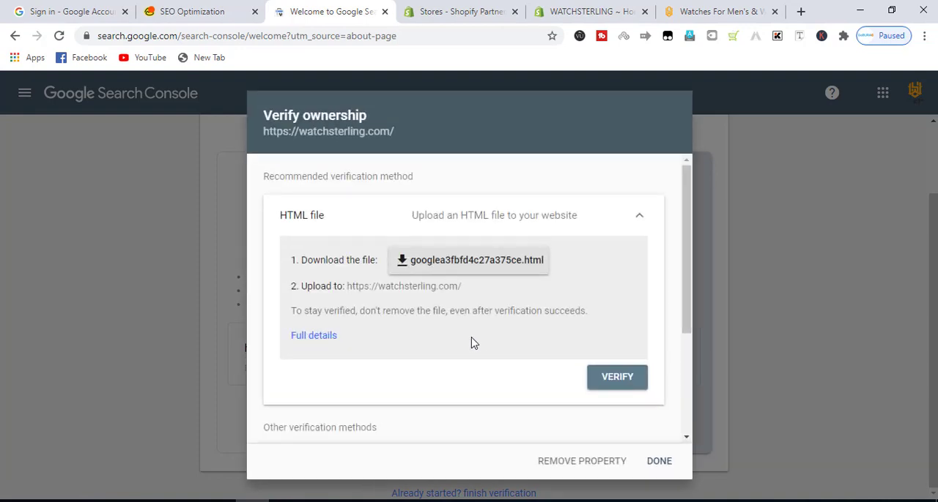
{"action": "scroll", "scroll_direction": "down", "scroll_amount": 3}
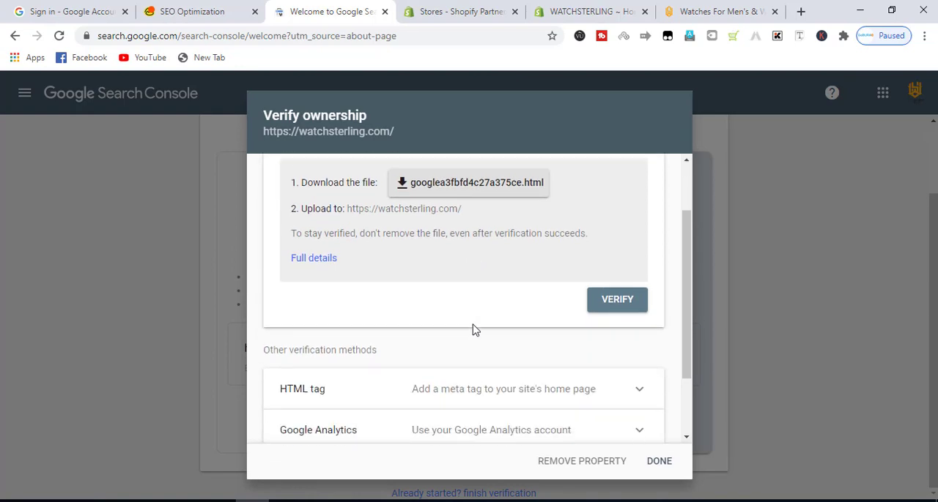
{"action": "scroll", "scroll_direction": "down", "scroll_amount": 3}
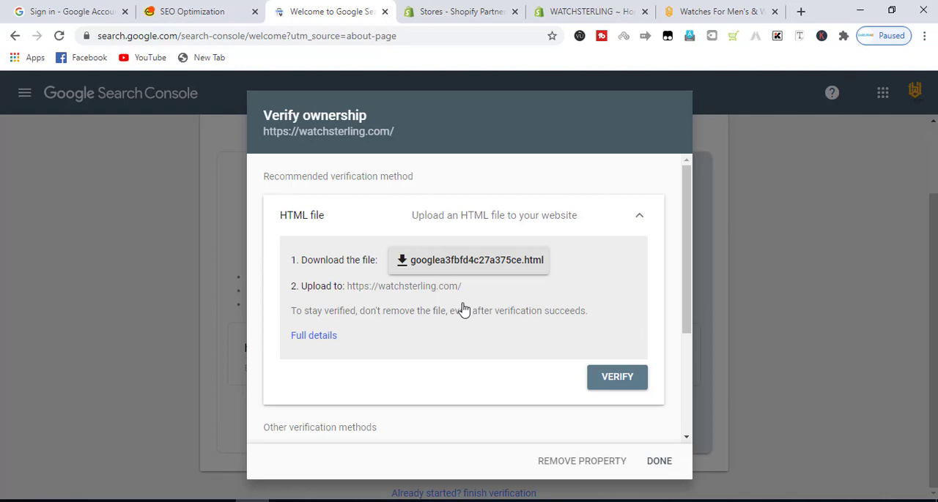
{"action": "scroll", "scroll_direction": "down", "scroll_amount": 3}
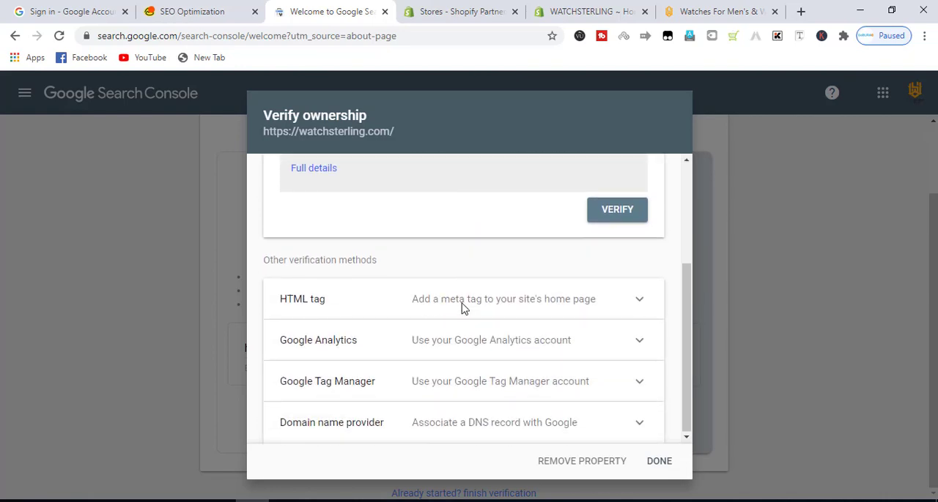
{"action": "mouse_move", "coordinate": [413, 311]}
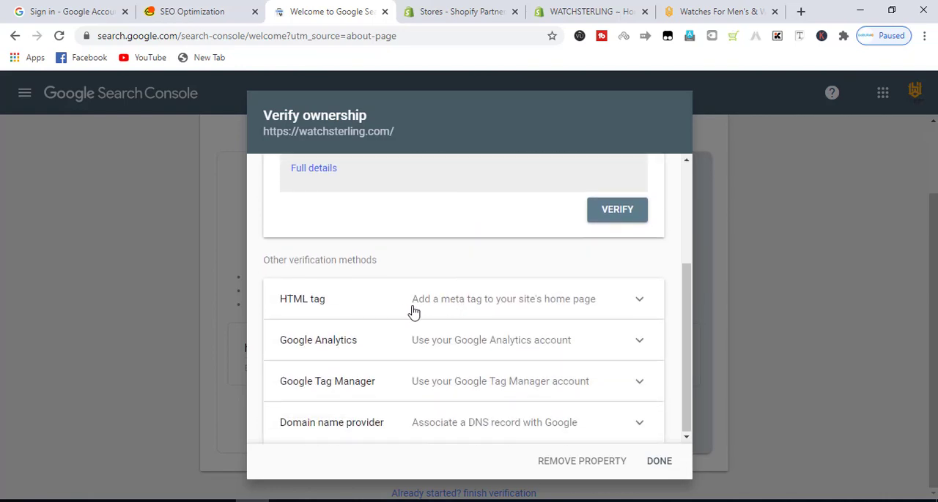
{"action": "mouse_move", "coordinate": [462, 308]}
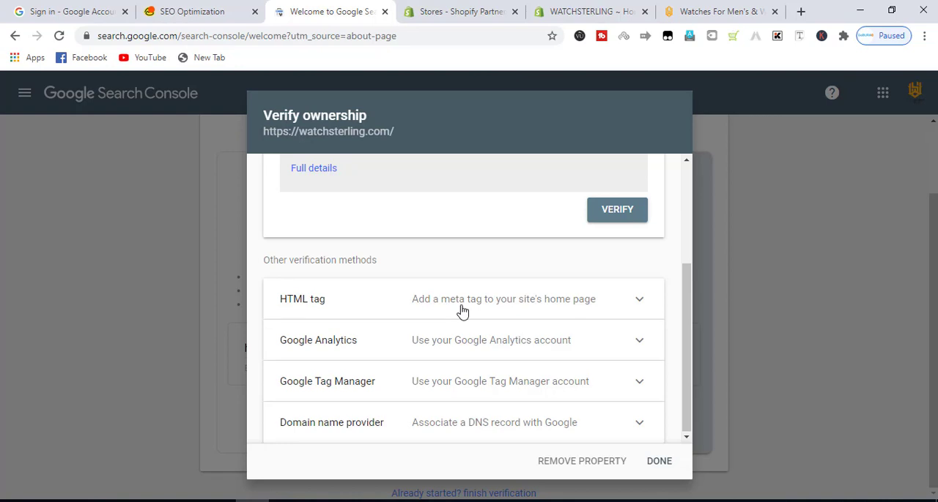
- Expand the HTML tag method and copy the google-site-verification meta tag
{"action": "left_click", "coordinate": [463, 299]}
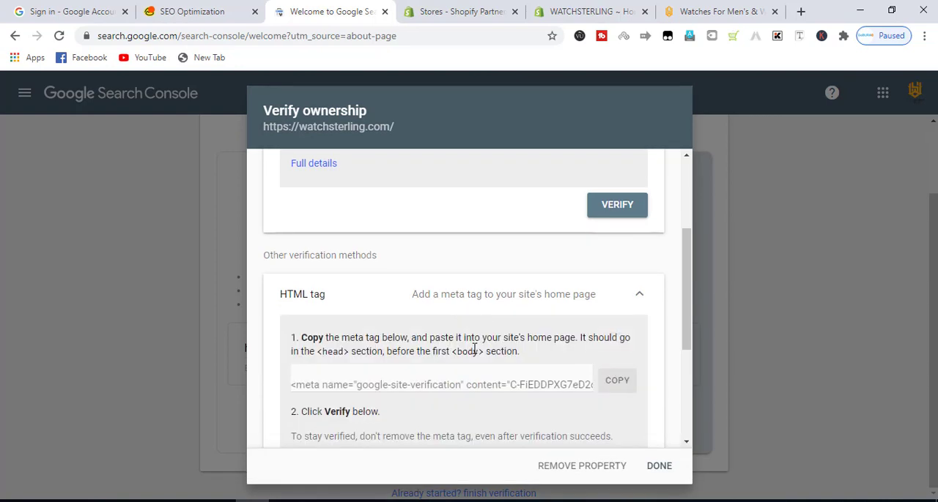
{"action": "scroll", "scroll_direction": "down", "scroll_amount": 3}
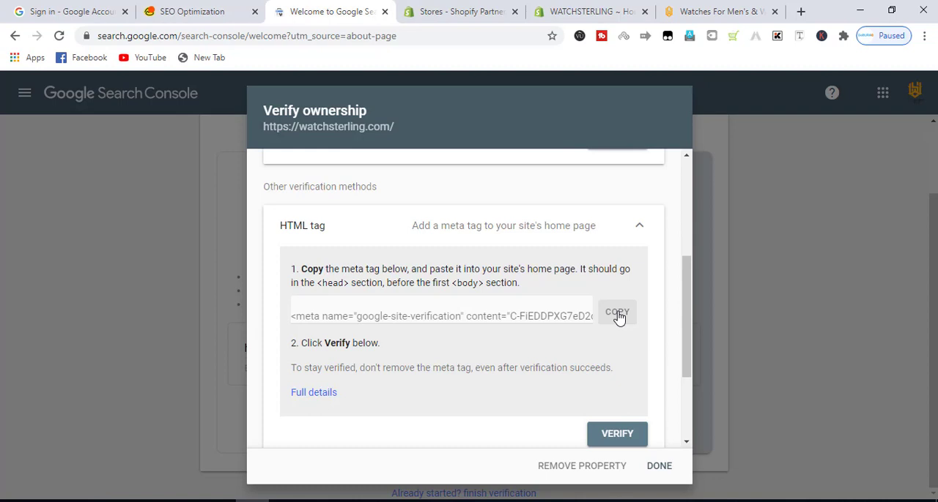
{"action": "left_click", "coordinate": [617, 311]}
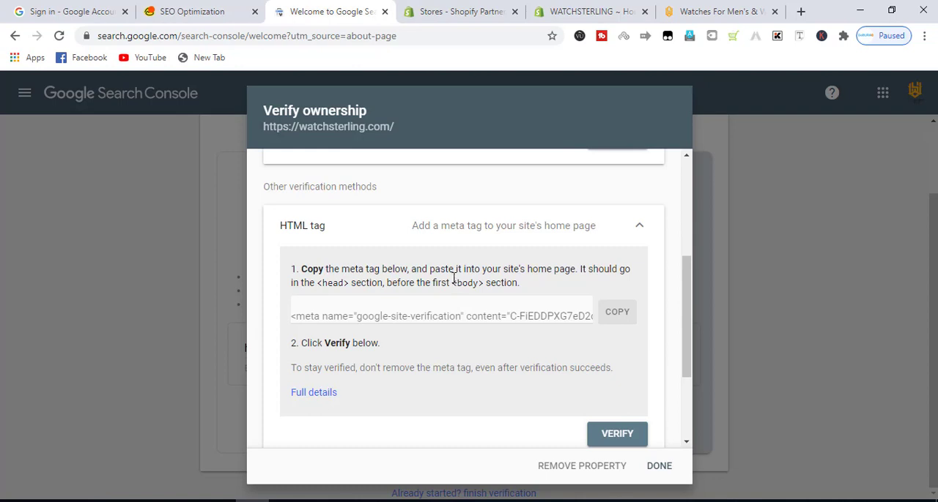
{"action": "mouse_move", "coordinate": [354, 285]}
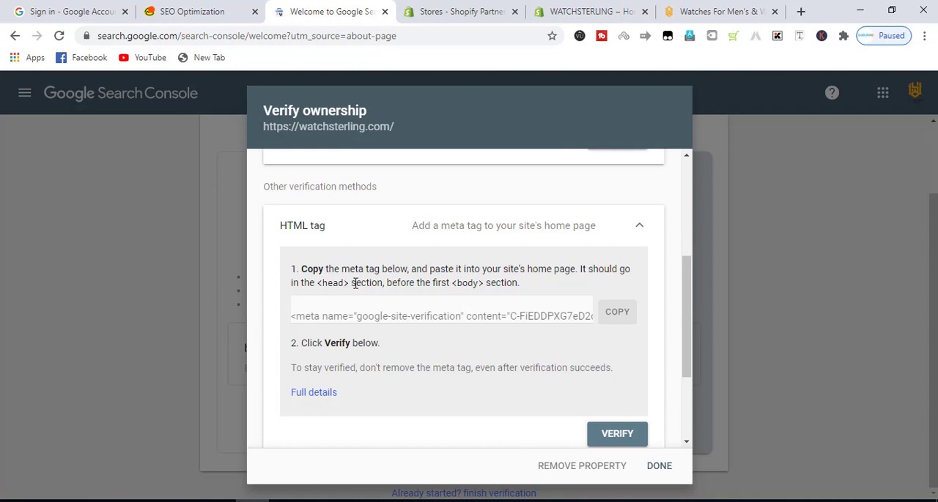
{"action": "mouse_move", "coordinate": [423, 284]}
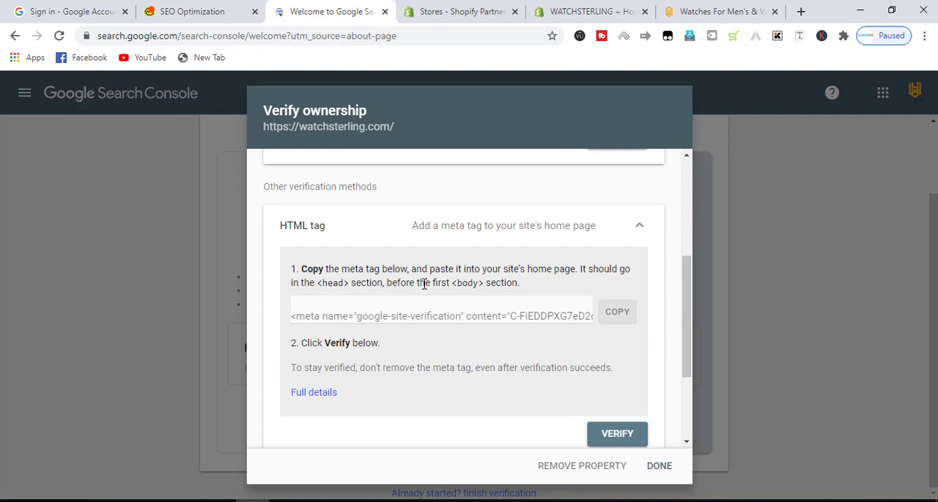
- In Shopify admin, go to Online Store Themes and open the live theme's customize editor
{"action": "left_click", "coordinate": [589, 12]}
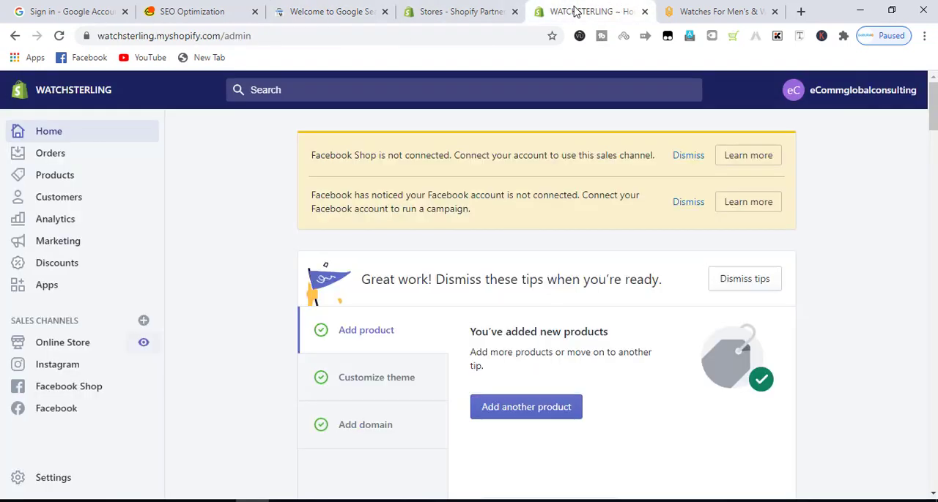
{"action": "mouse_move", "coordinate": [62, 343]}
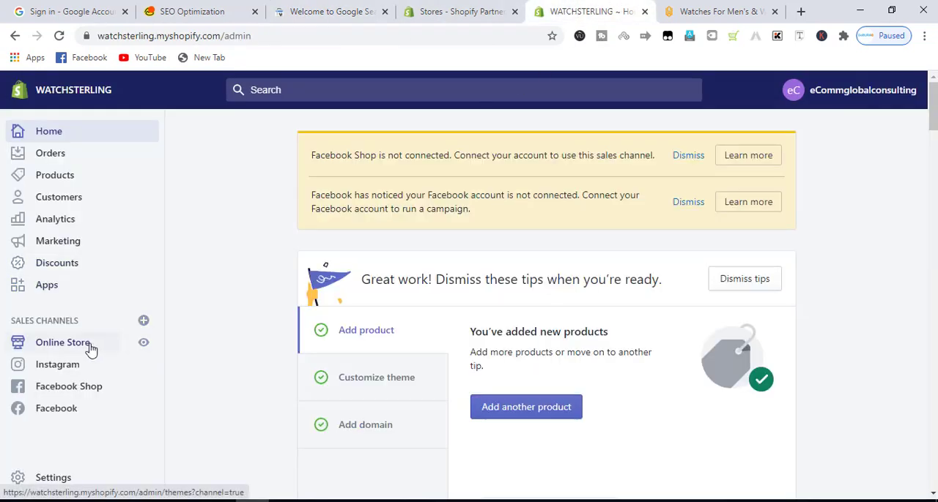
{"action": "left_click", "coordinate": [61, 343]}
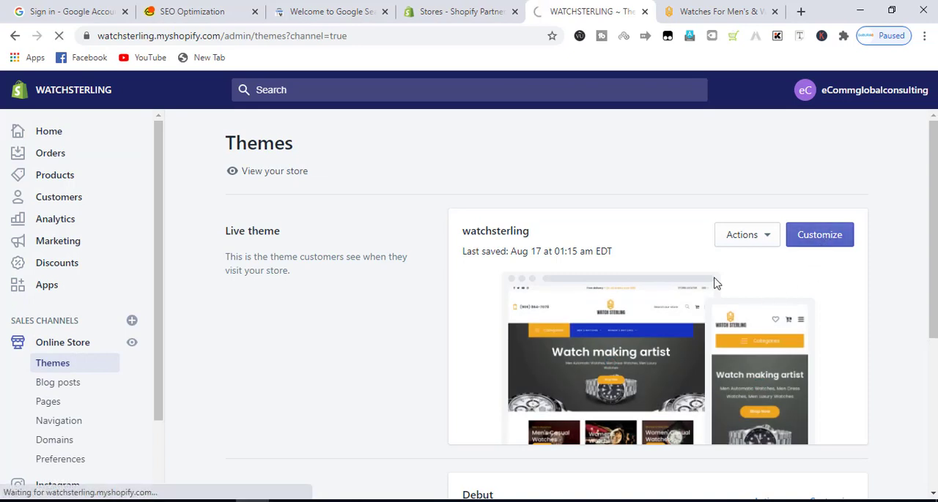
{"action": "mouse_move", "coordinate": [359, 301]}
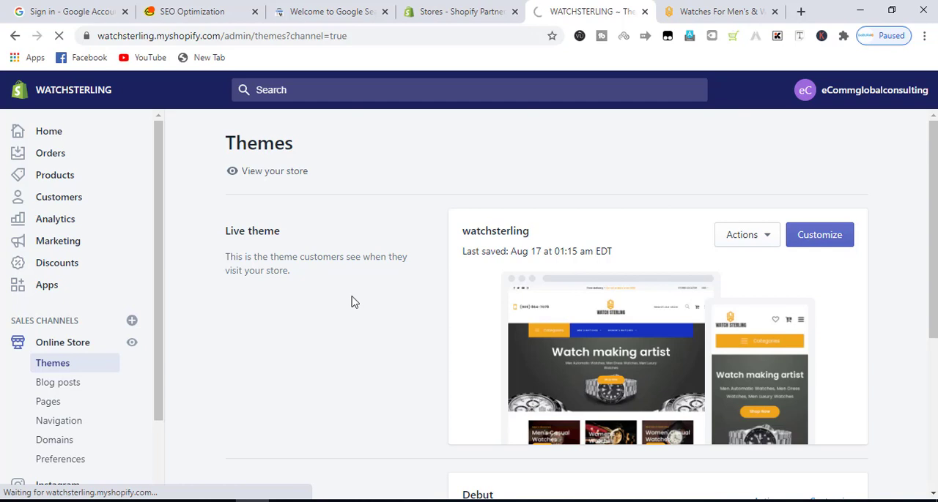
{"action": "mouse_move", "coordinate": [352, 302]}
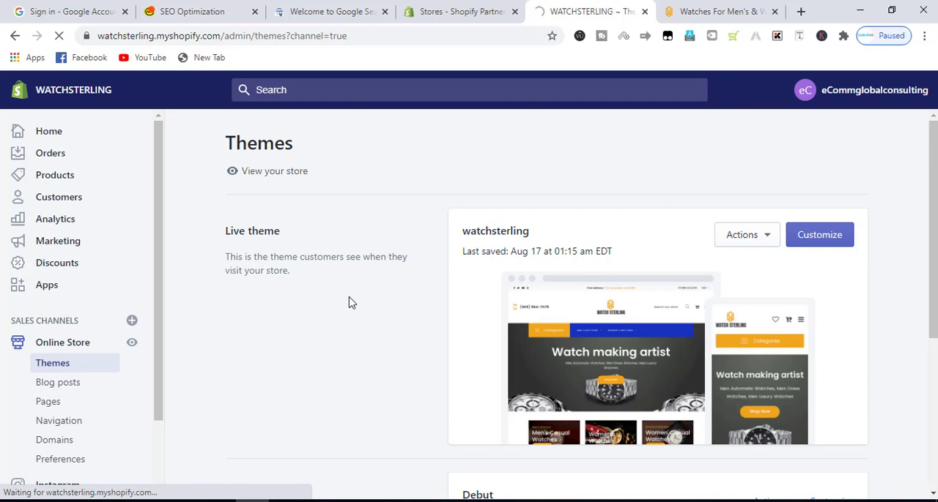
{"action": "left_click", "coordinate": [819, 234]}
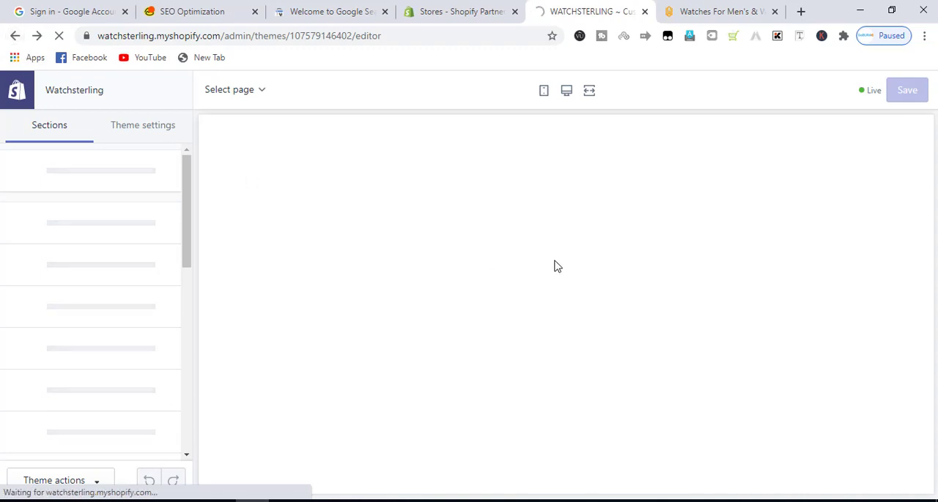
{"action": "mouse_move", "coordinate": [559, 265]}
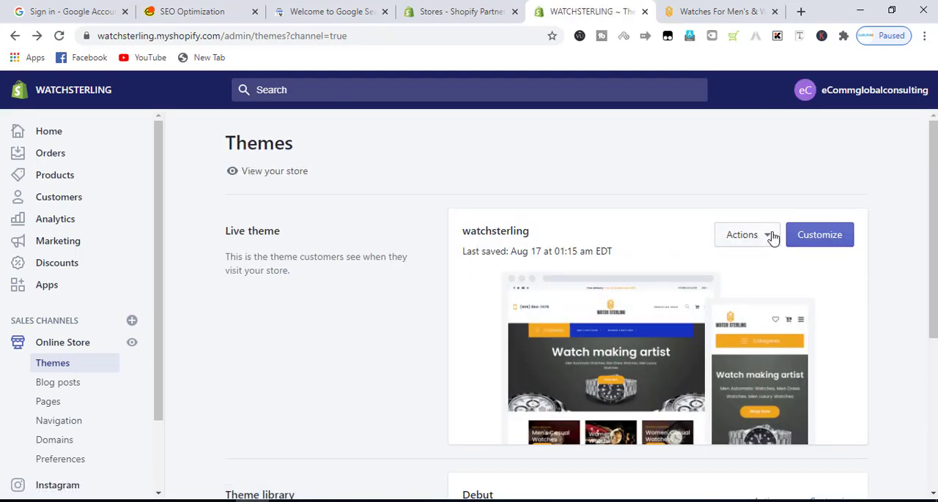
- Edit the live theme code, paste the google-site-verification meta tag into theme.liquid's head, and save
{"action": "left_click", "coordinate": [741, 234]}
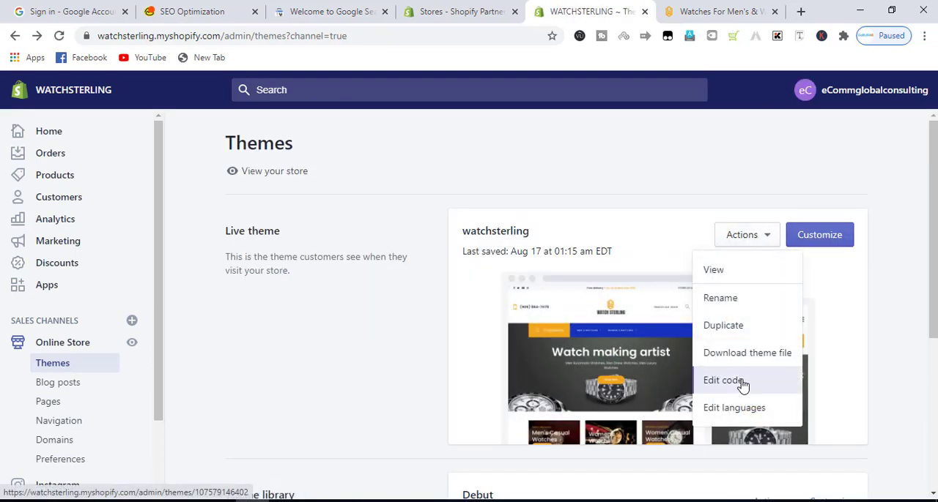
{"action": "left_click", "coordinate": [722, 381]}
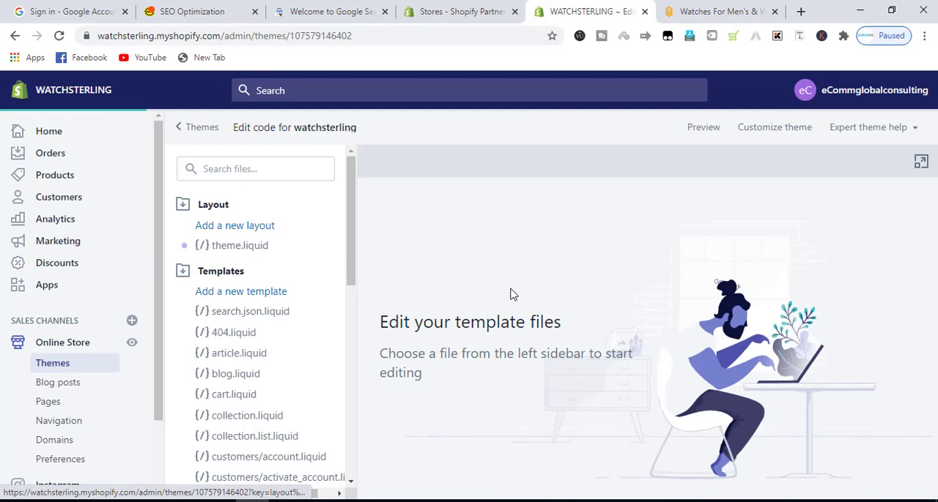
{"action": "left_click", "coordinate": [240, 246]}
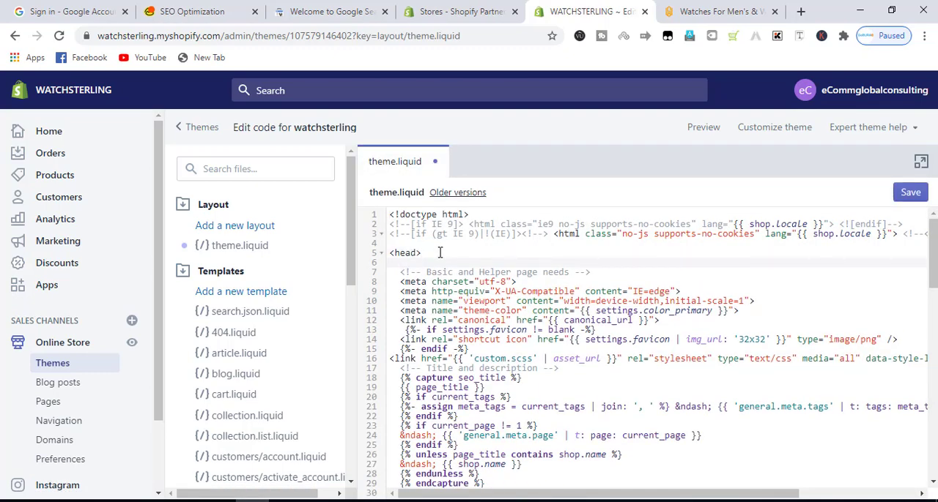
{"action": "type", "text": "<meta name=\"google-site-verification\" content=\"C-FiEDDPXG7eD2dp8wtKJjGZ6uviTfwH2uZVIIsxvHs\" />"}
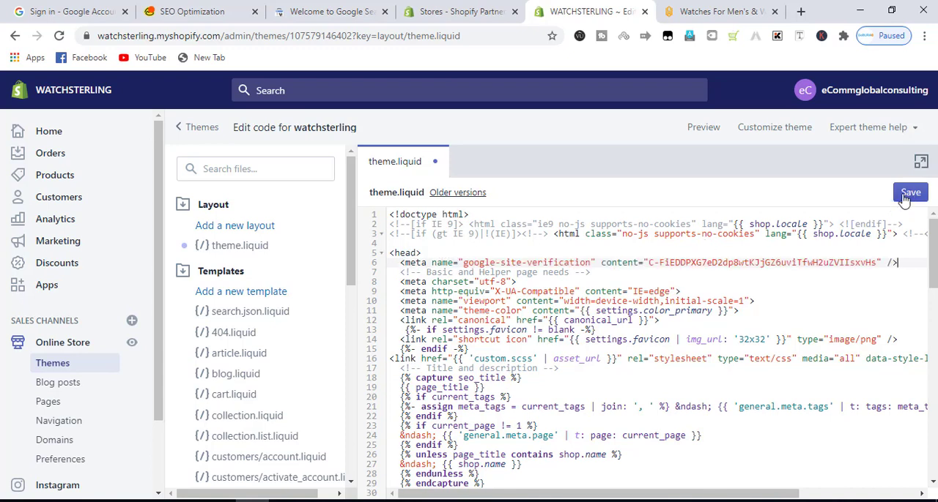
{"action": "left_click", "coordinate": [911, 193]}
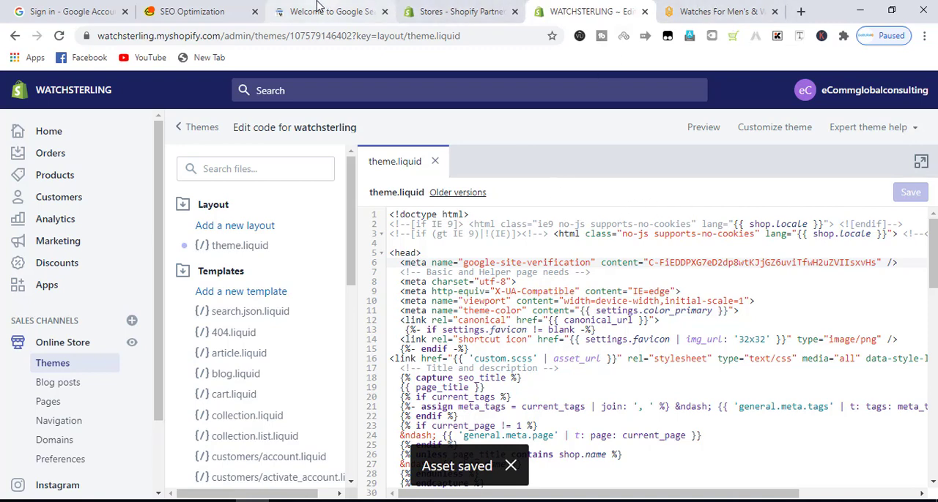
{"action": "left_click", "coordinate": [330, 12]}
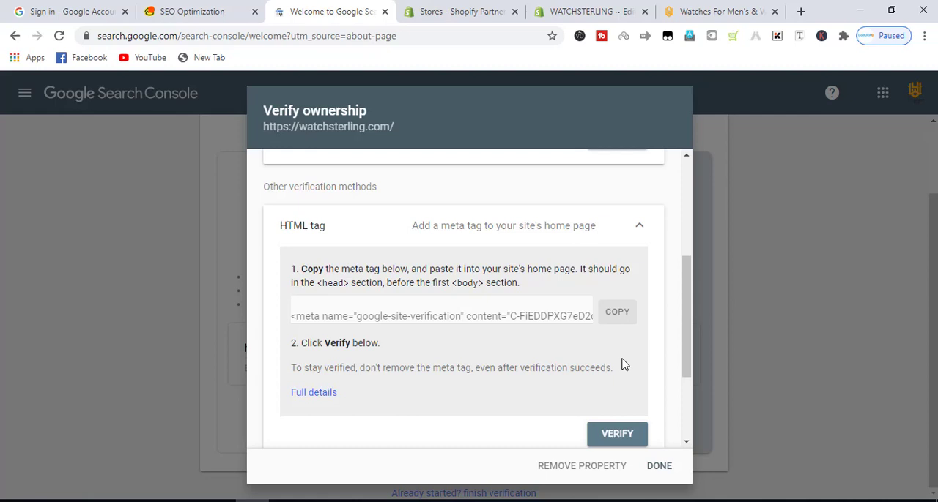
{"action": "scroll", "scroll_direction": "down", "scroll_amount": 3}
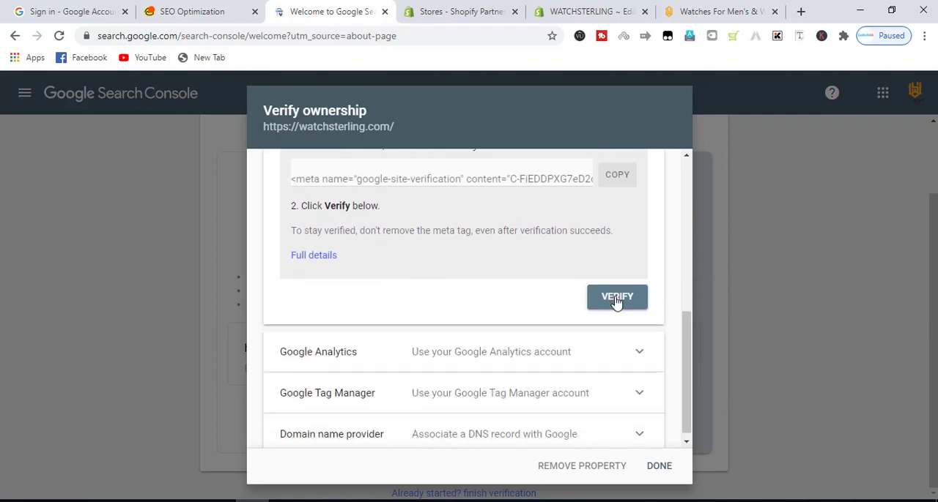
{"action": "left_click", "coordinate": [616, 297]}
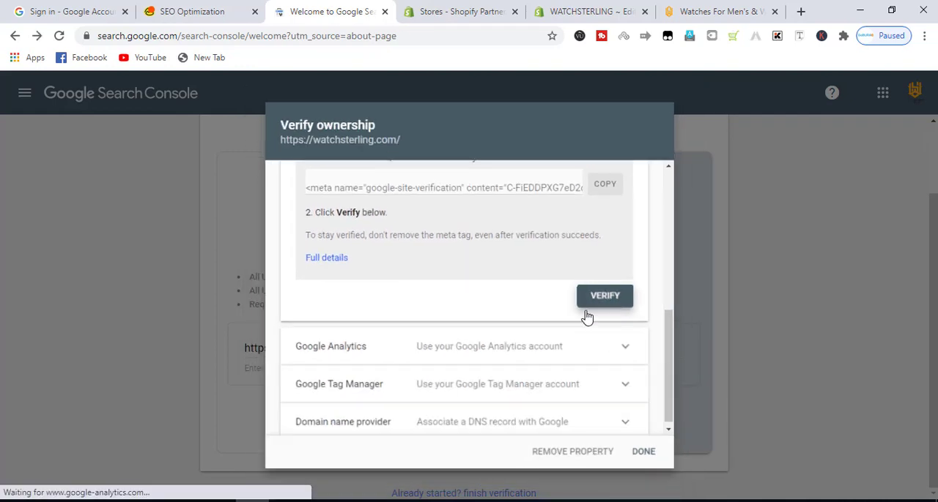
{"action": "left_click", "coordinate": [603, 295]}
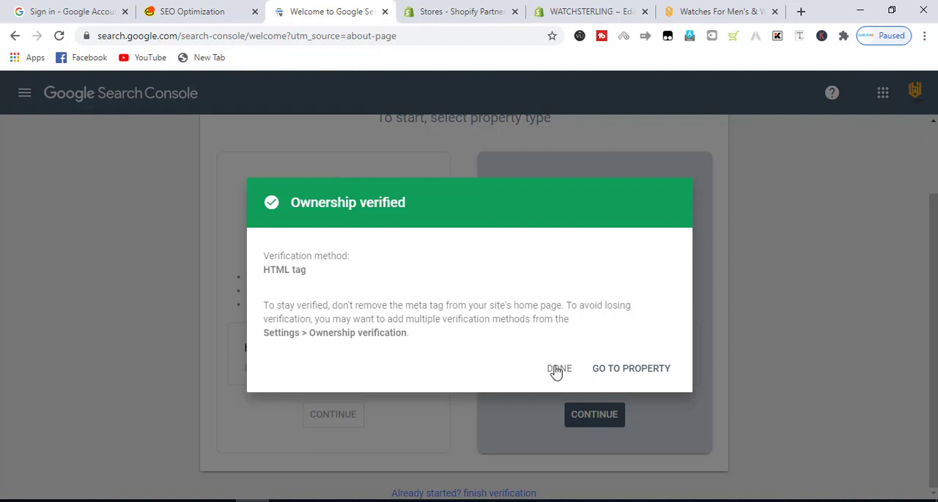
{"action": "mouse_move", "coordinate": [607, 375]}
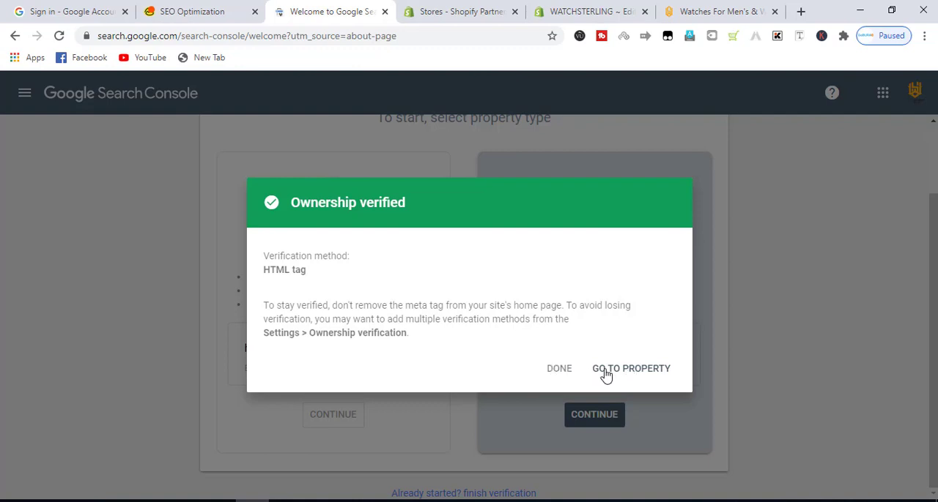
{"action": "mouse_move", "coordinate": [621, 375]}
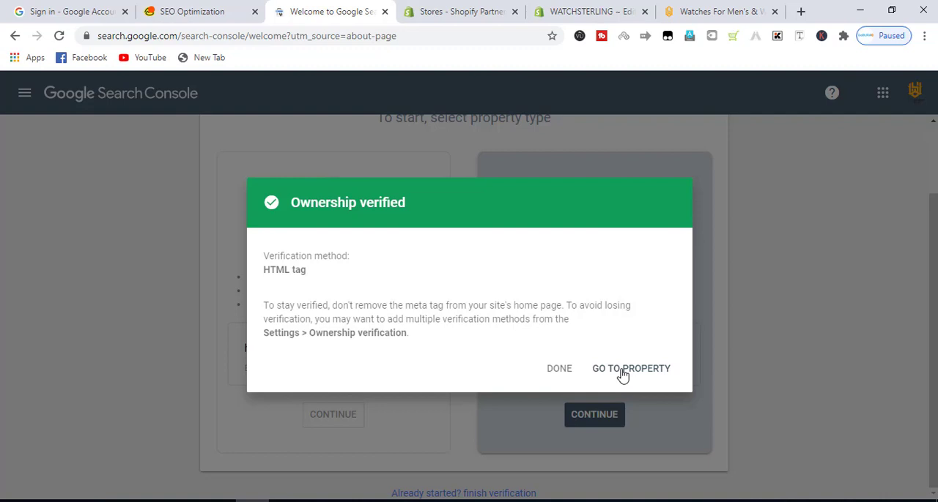
{"action": "mouse_move", "coordinate": [560, 369]}
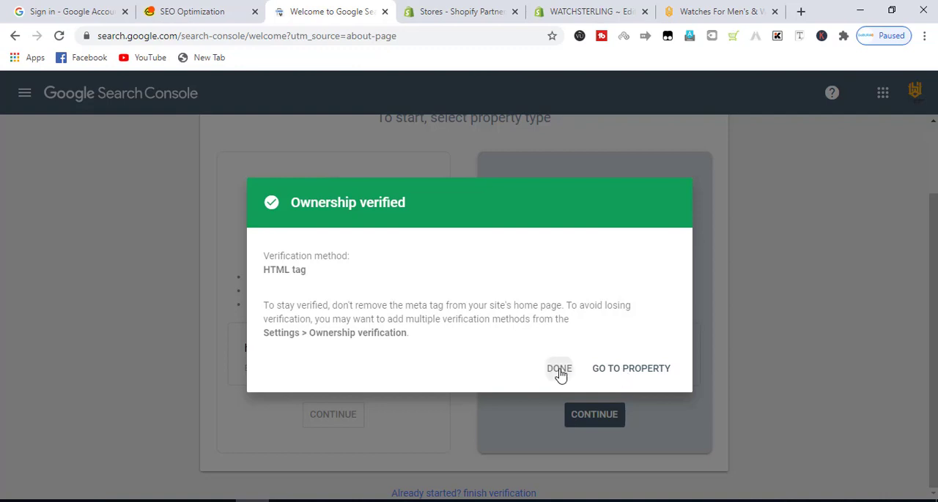
{"action": "left_click", "coordinate": [558, 369]}
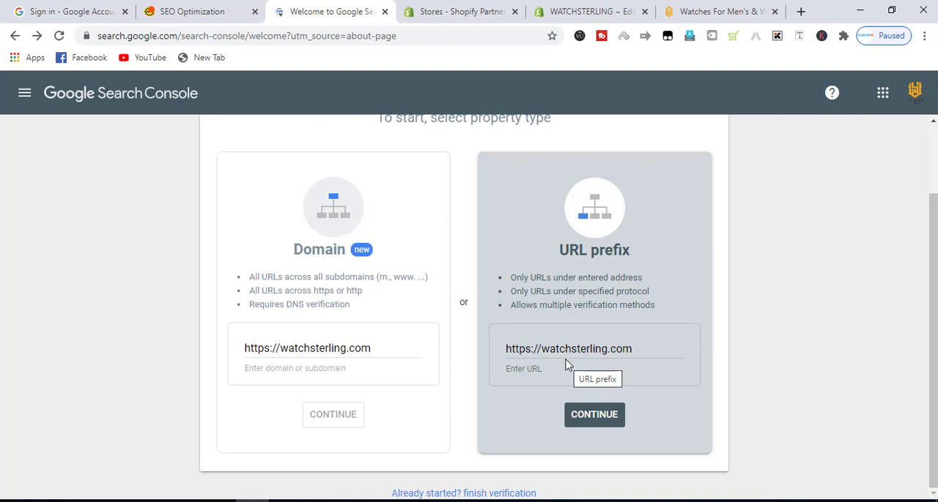
{"action": "mouse_move", "coordinate": [30, 106]}
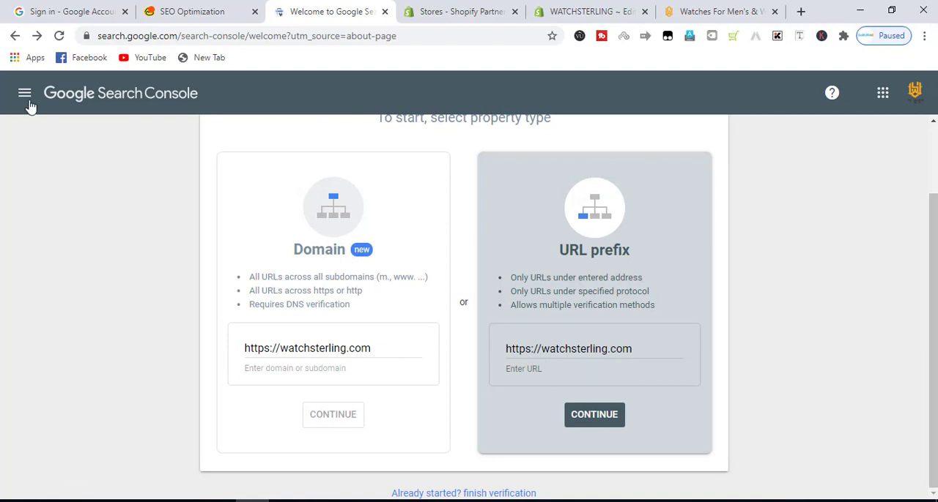
{"action": "left_click", "coordinate": [25, 94]}
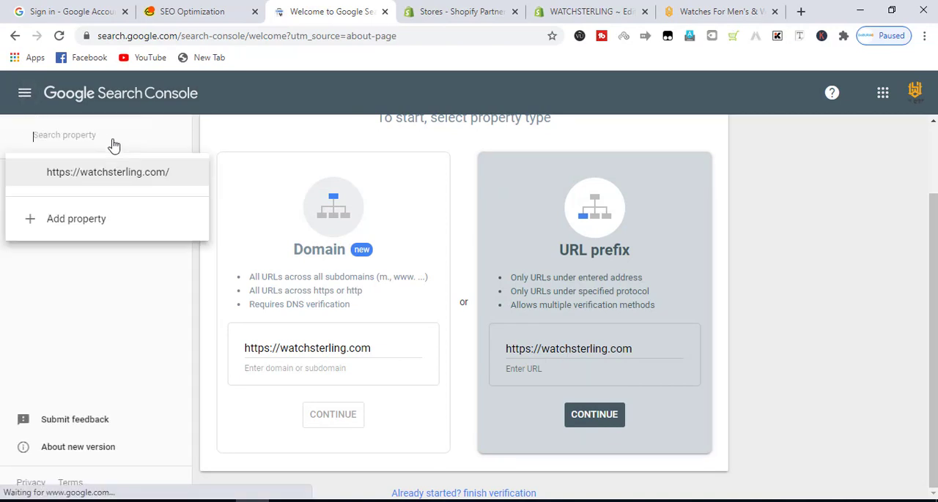
{"action": "left_click", "coordinate": [108, 171]}
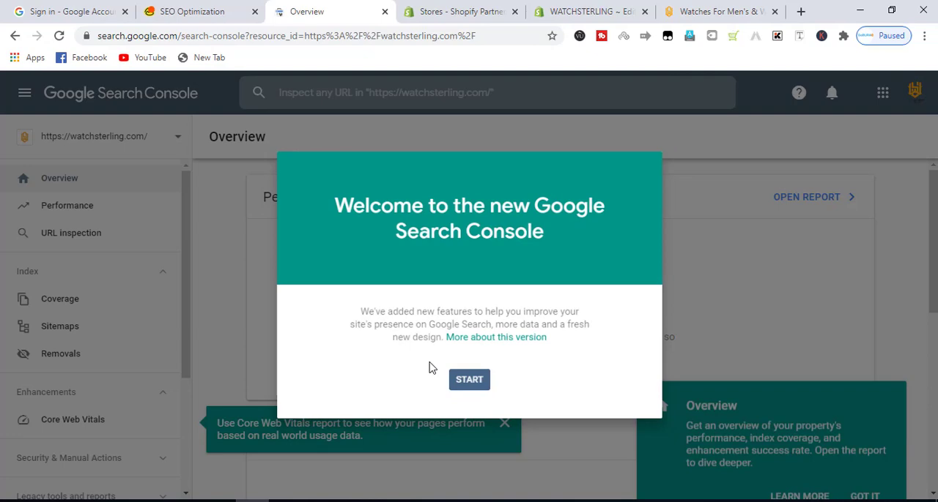
- Dismiss the welcome message and the Overview tip on the watchsterling.com property
{"action": "left_click", "coordinate": [469, 380]}
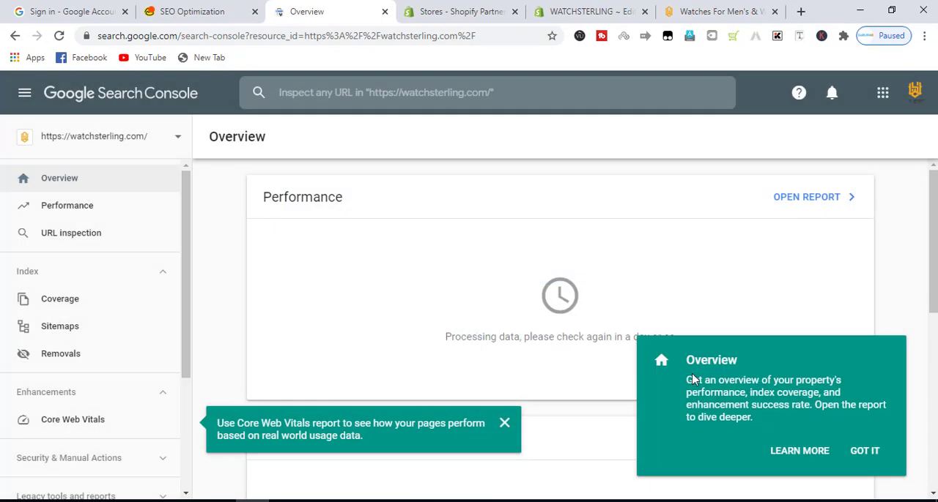
{"action": "mouse_move", "coordinate": [457, 328]}
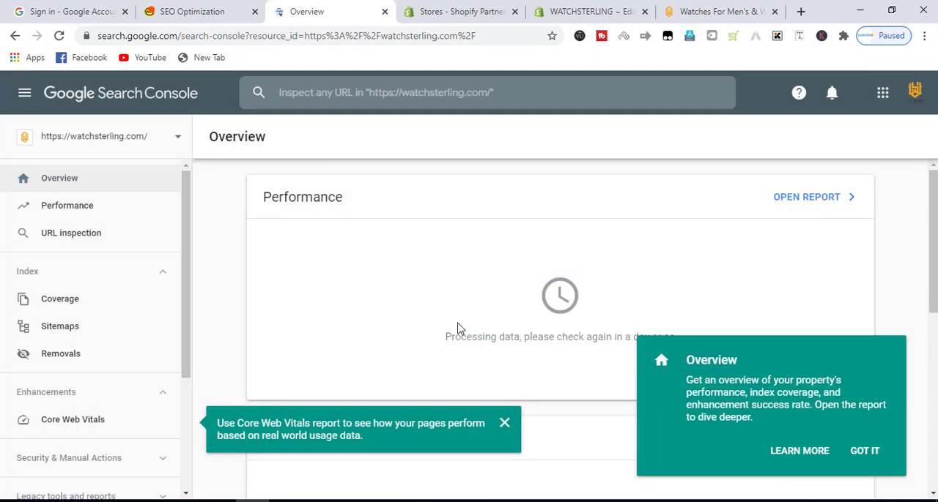
{"action": "mouse_move", "coordinate": [349, 305]}
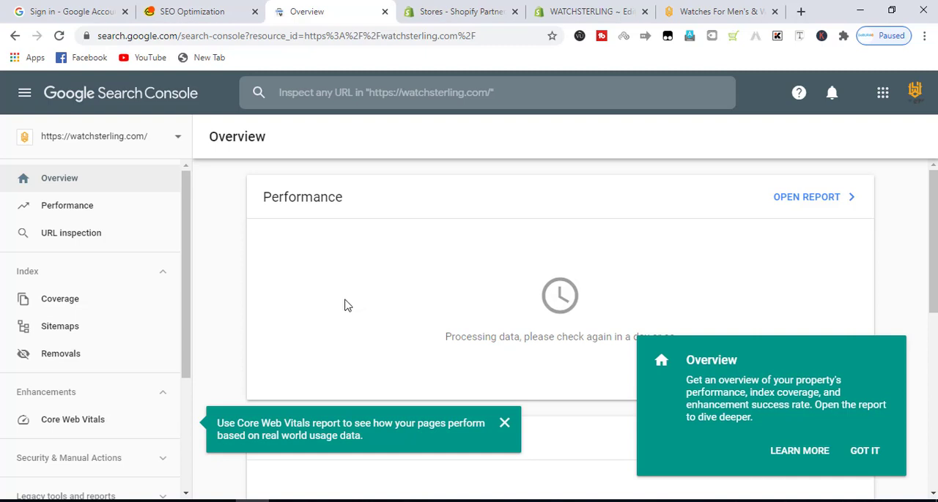
{"action": "mouse_move", "coordinate": [344, 306]}
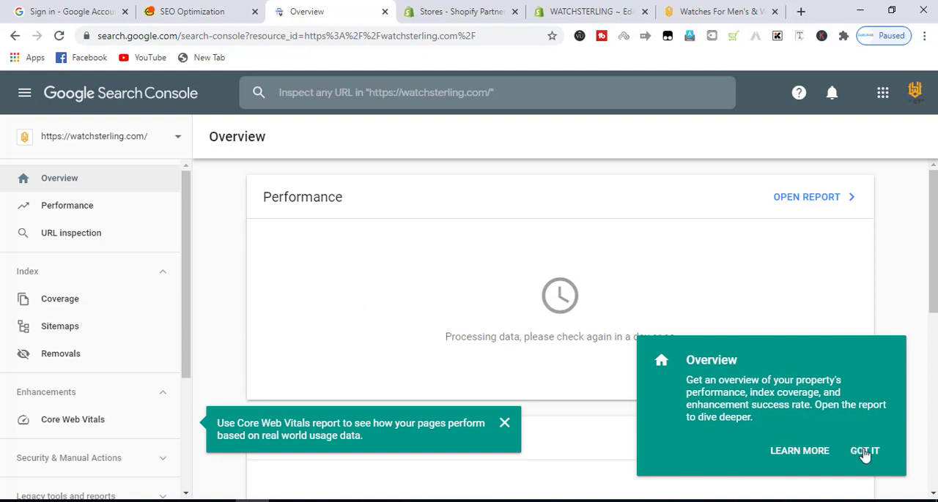
{"action": "left_click", "coordinate": [864, 451]}
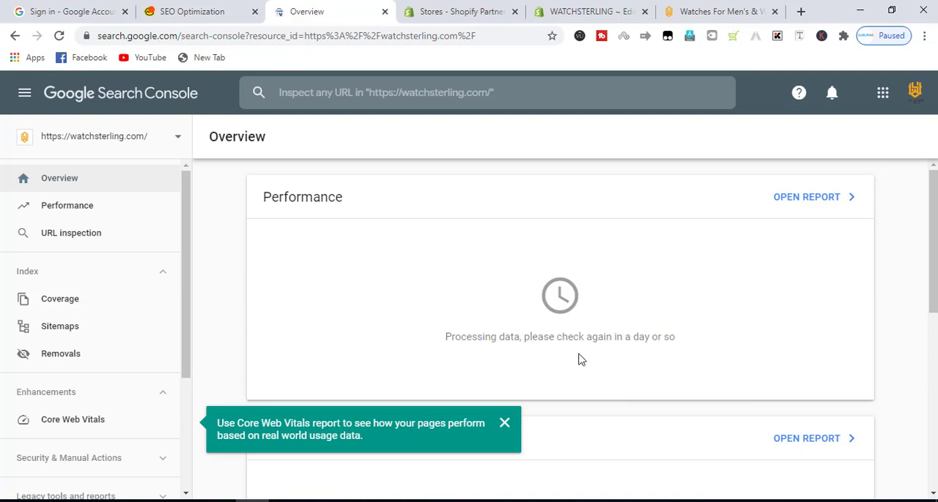
{"action": "mouse_move", "coordinate": [530, 366]}
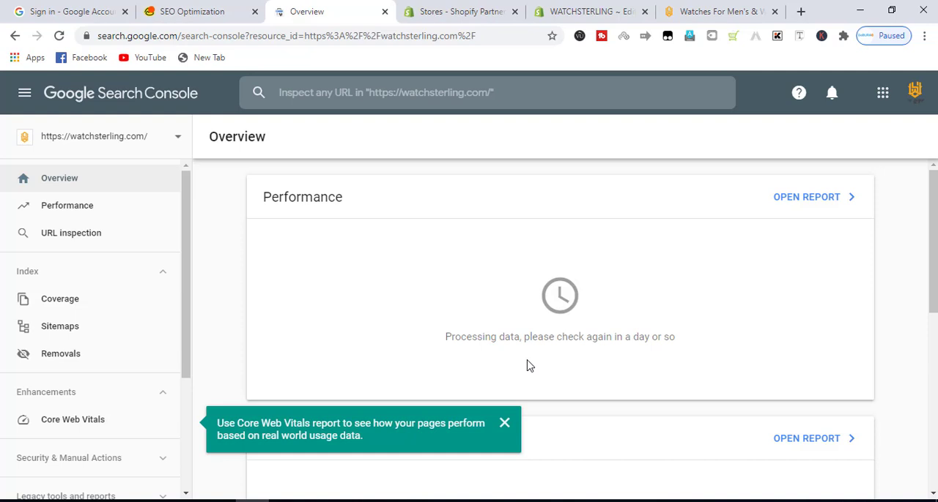
{"action": "mouse_move", "coordinate": [528, 369]}
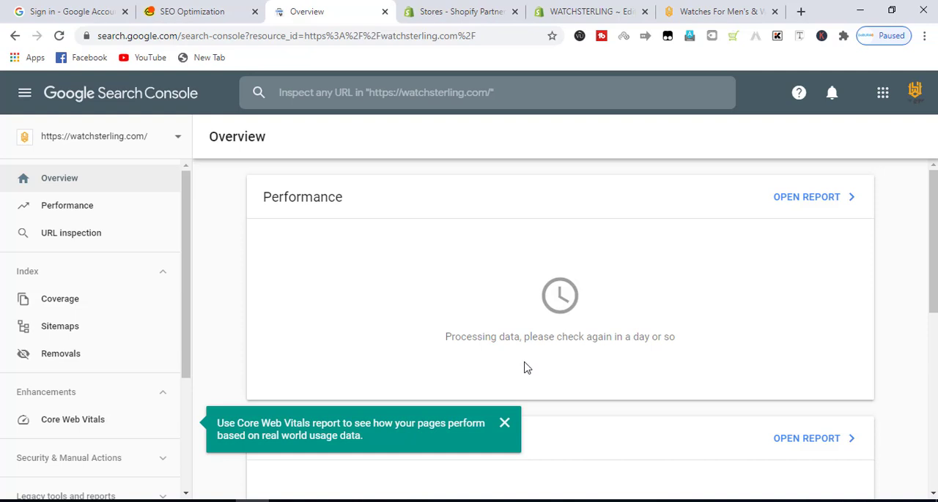